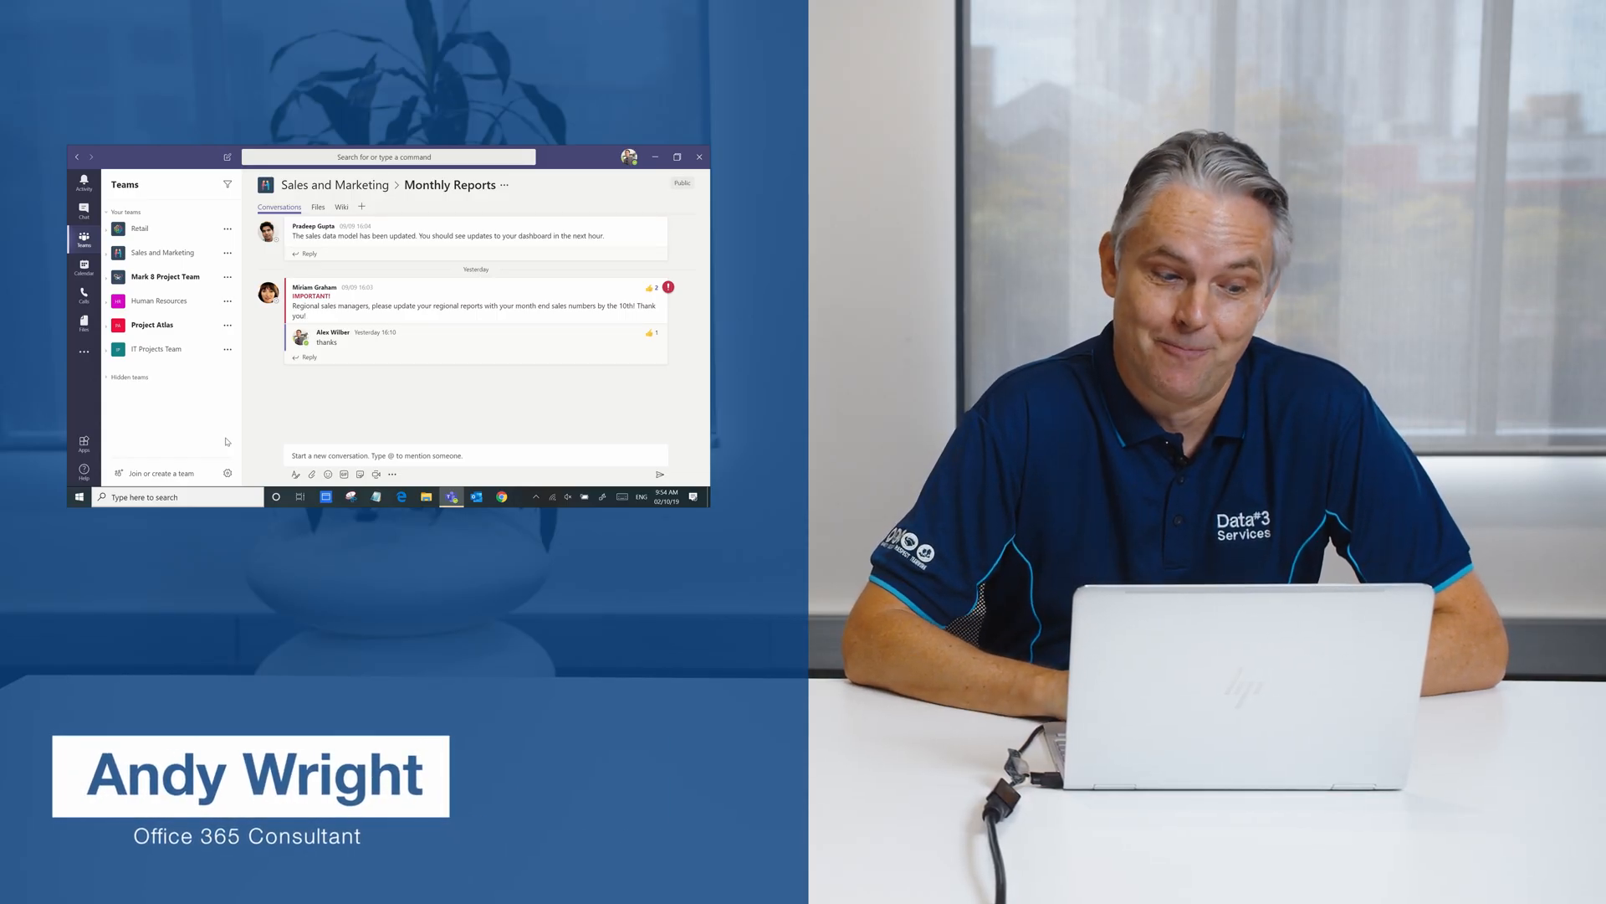
Reach the join-or-create-a-team page from the bottom of the Teams list
left_click(676, 157)
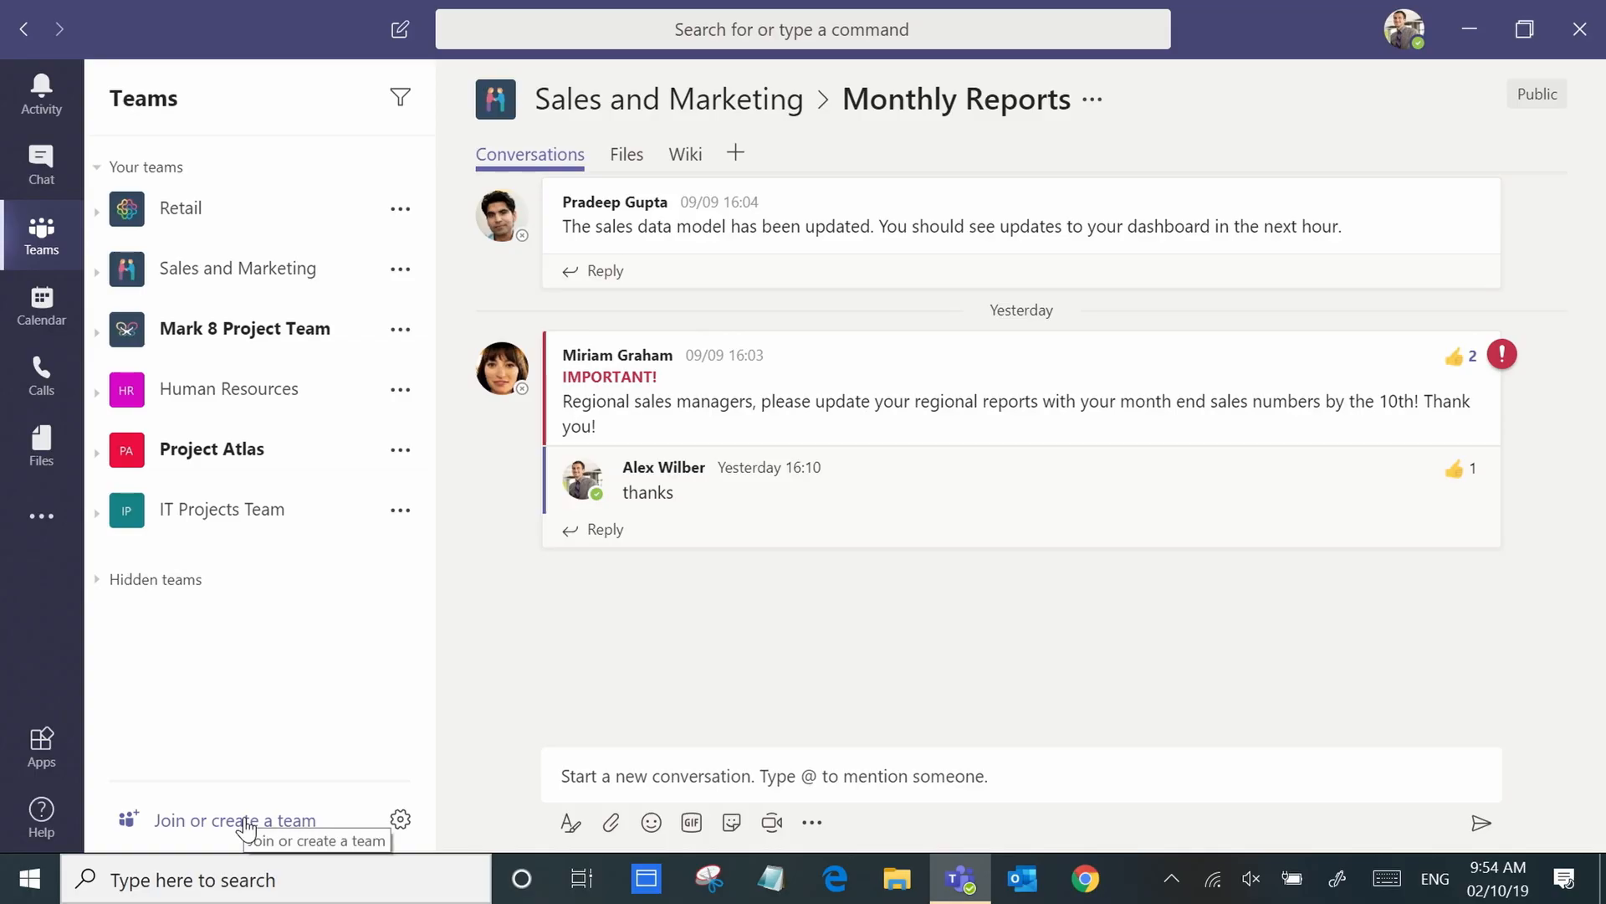
left_click(234, 820)
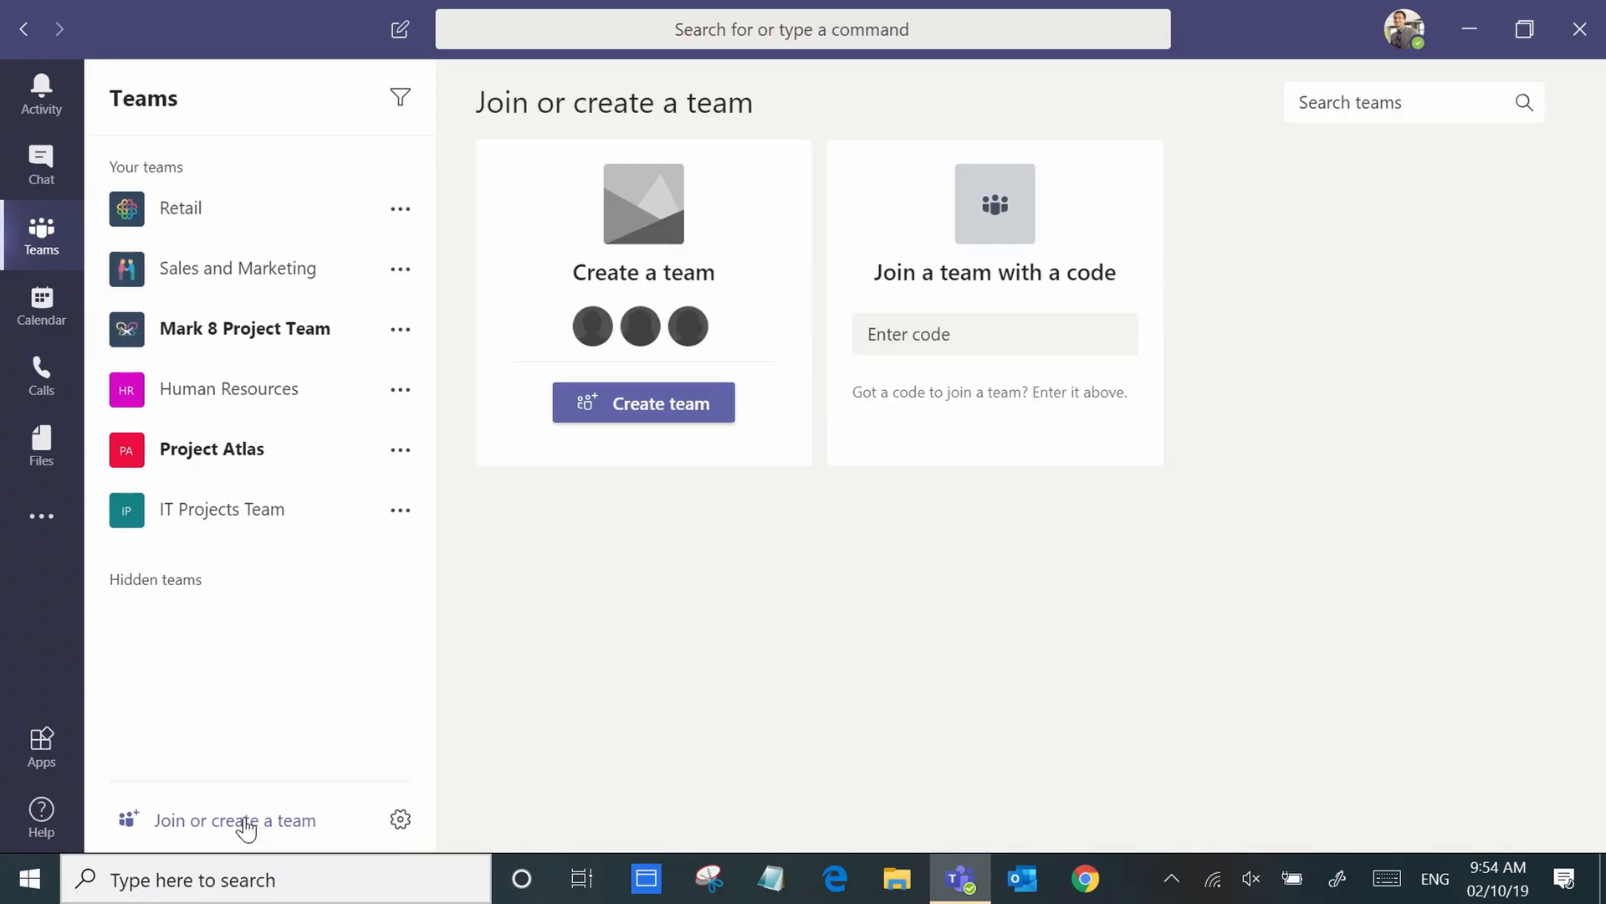
Begin a new team built from scratch, reaching the private team's details form
left_click(643, 401)
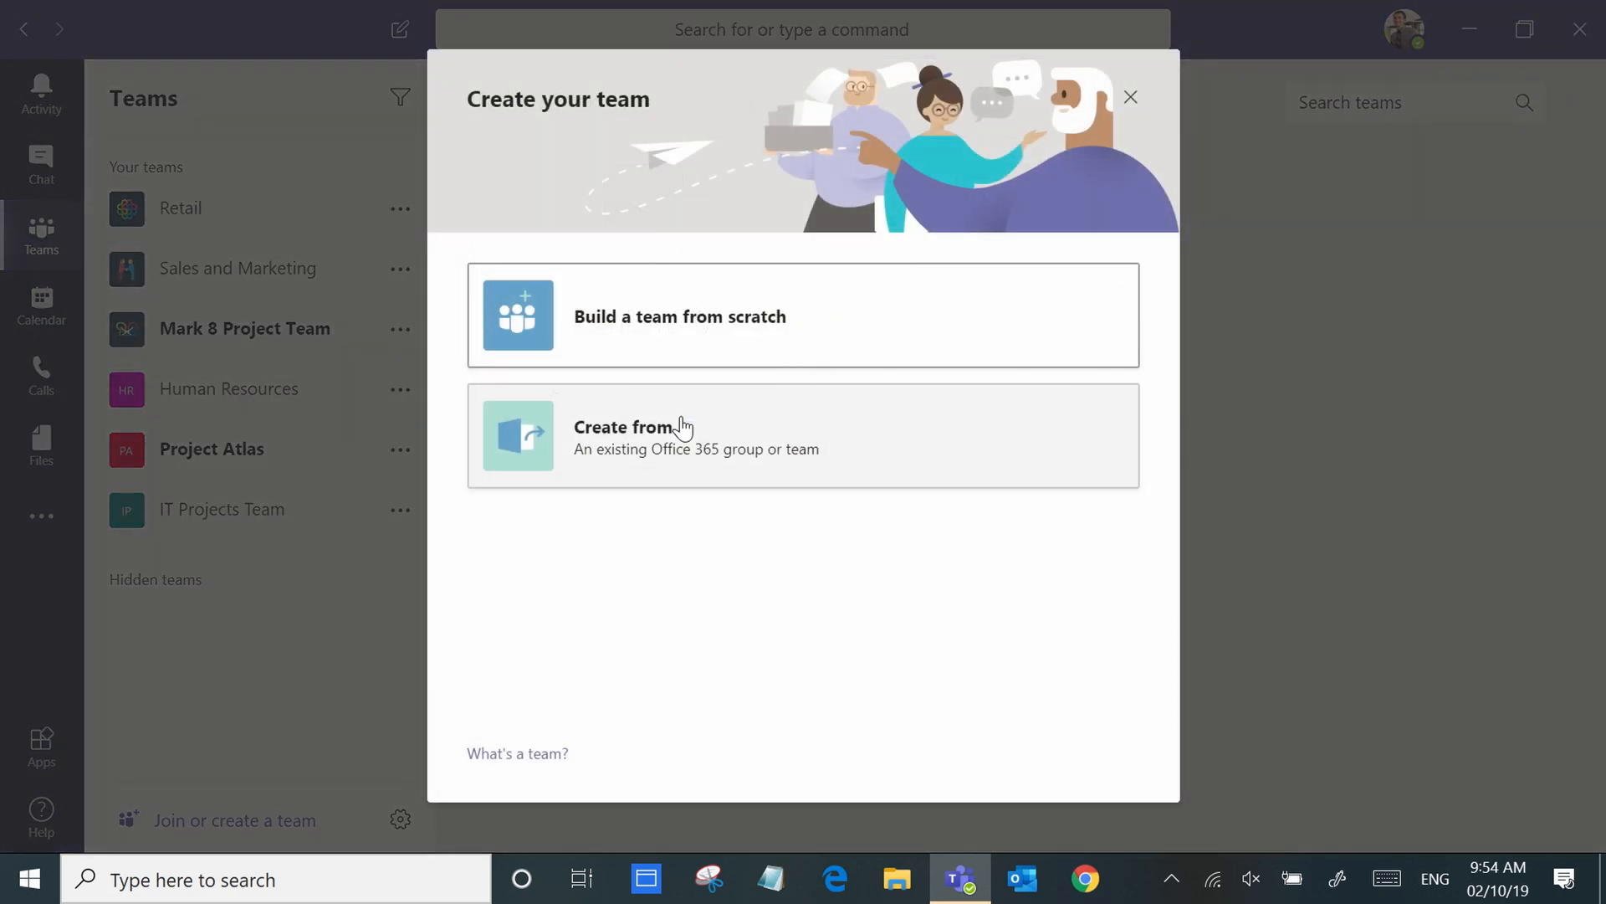
mouse_move(701, 326)
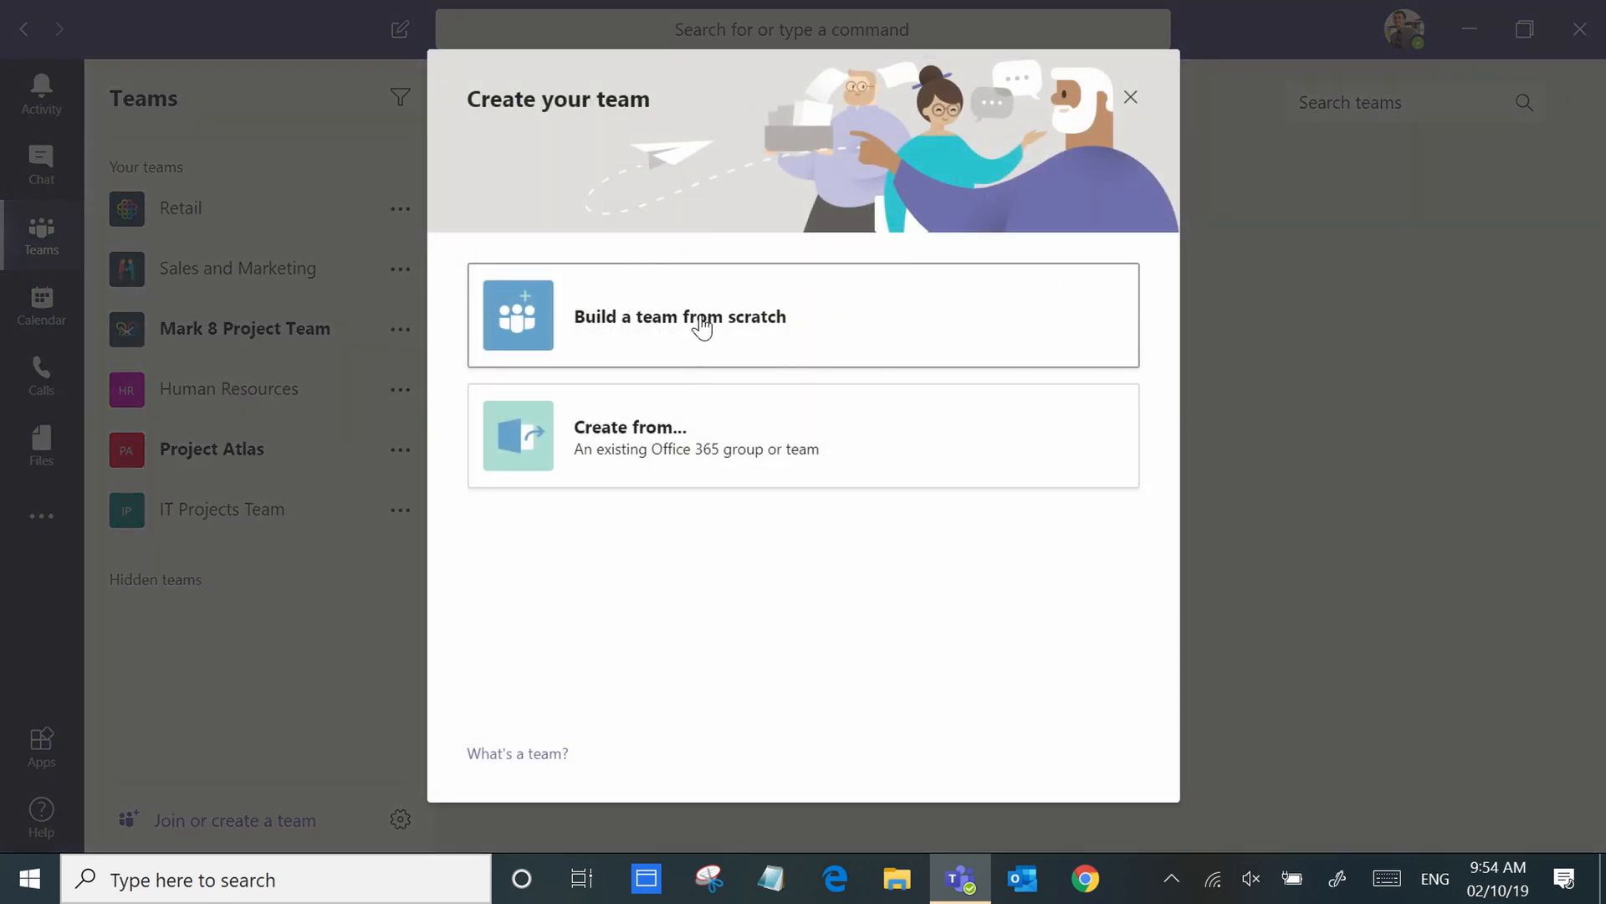
left_click(679, 316)
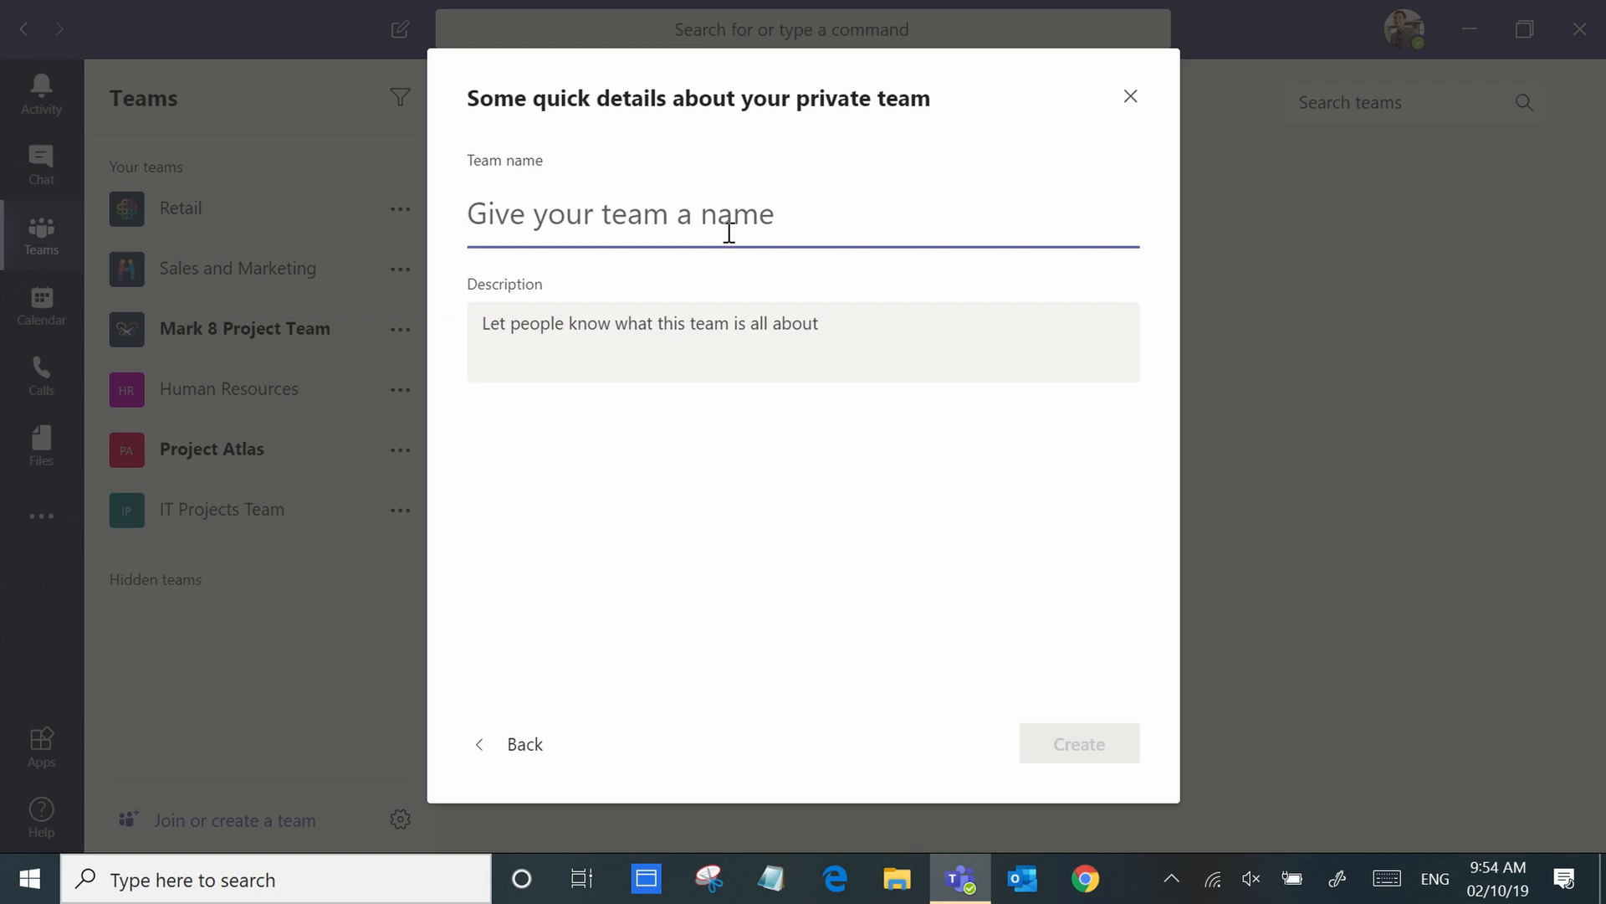
Name the team 'Project Delta' and create it
type("Project Del")
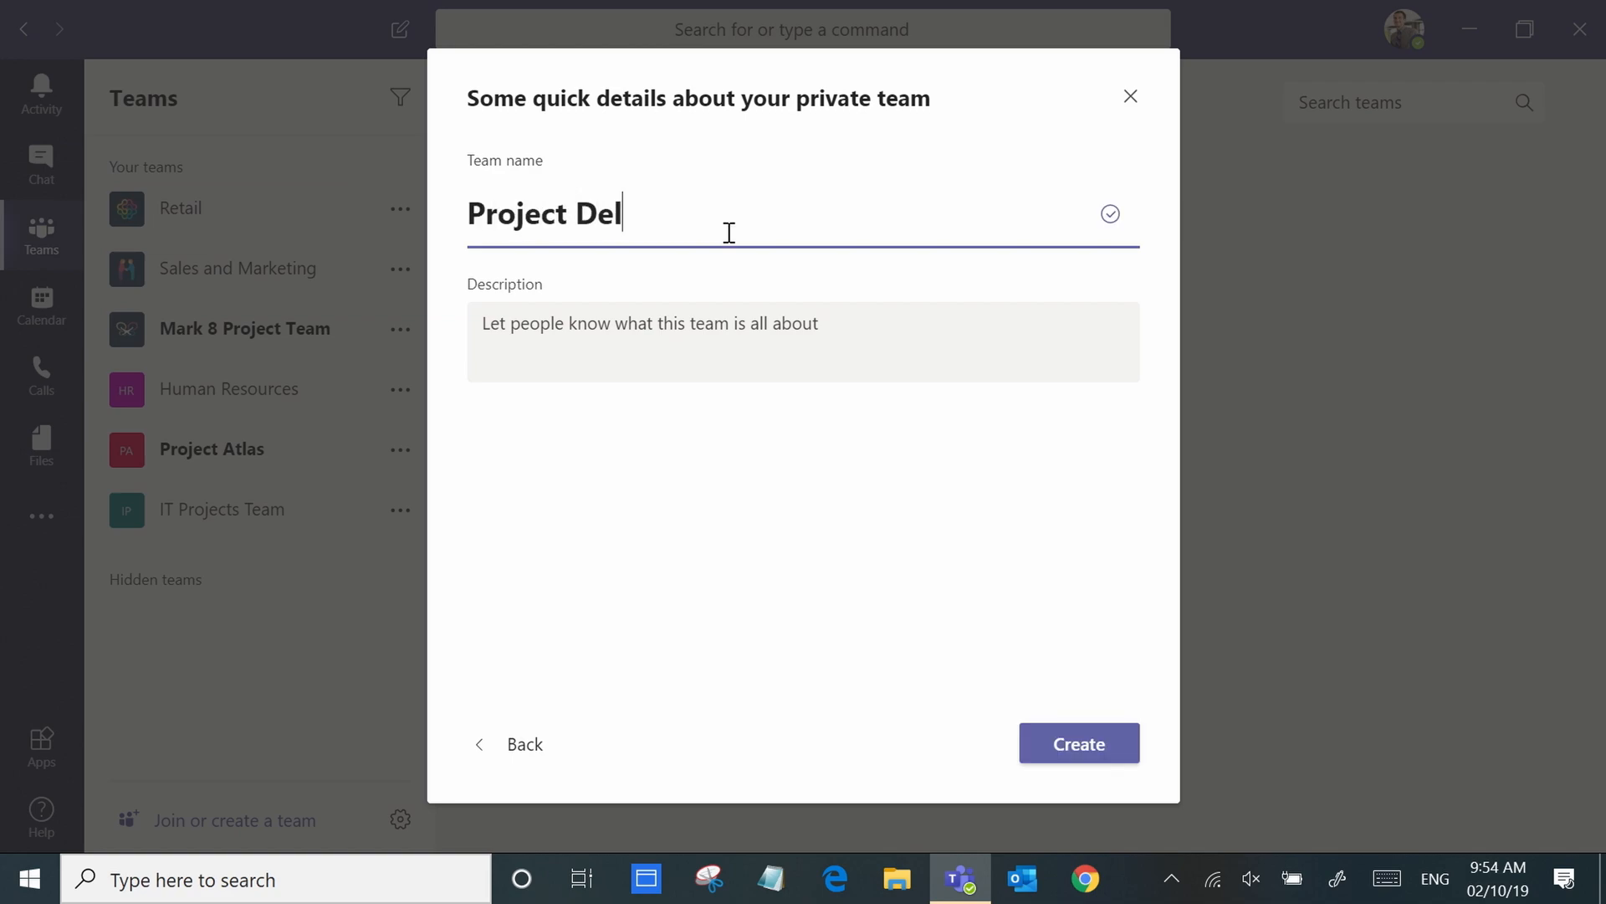
type("ta")
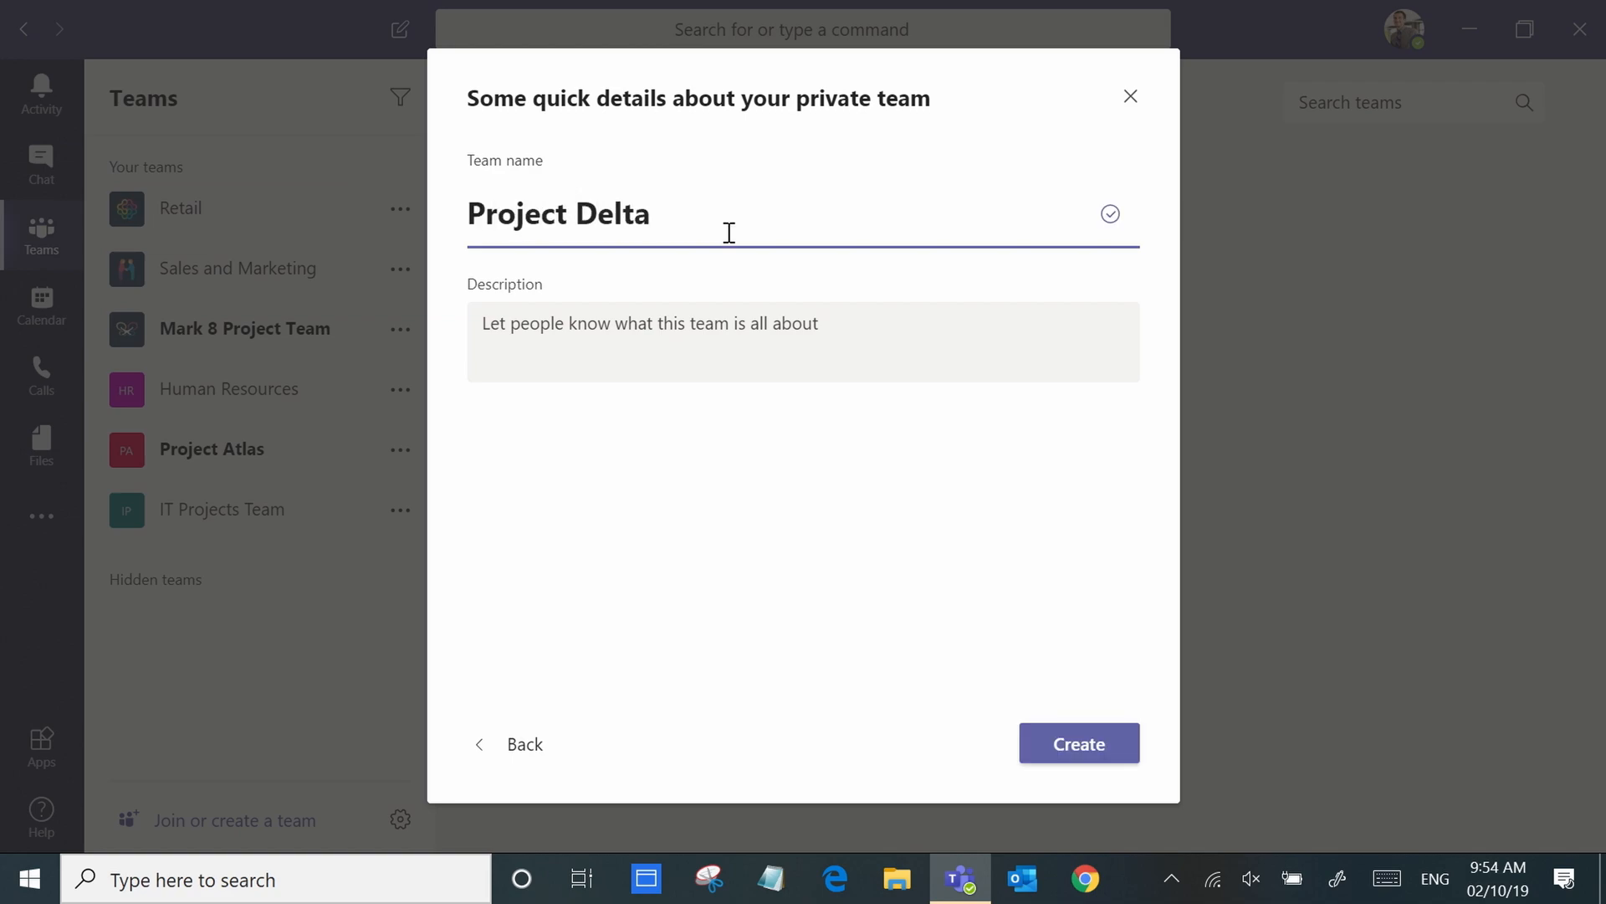
mouse_move(1011, 676)
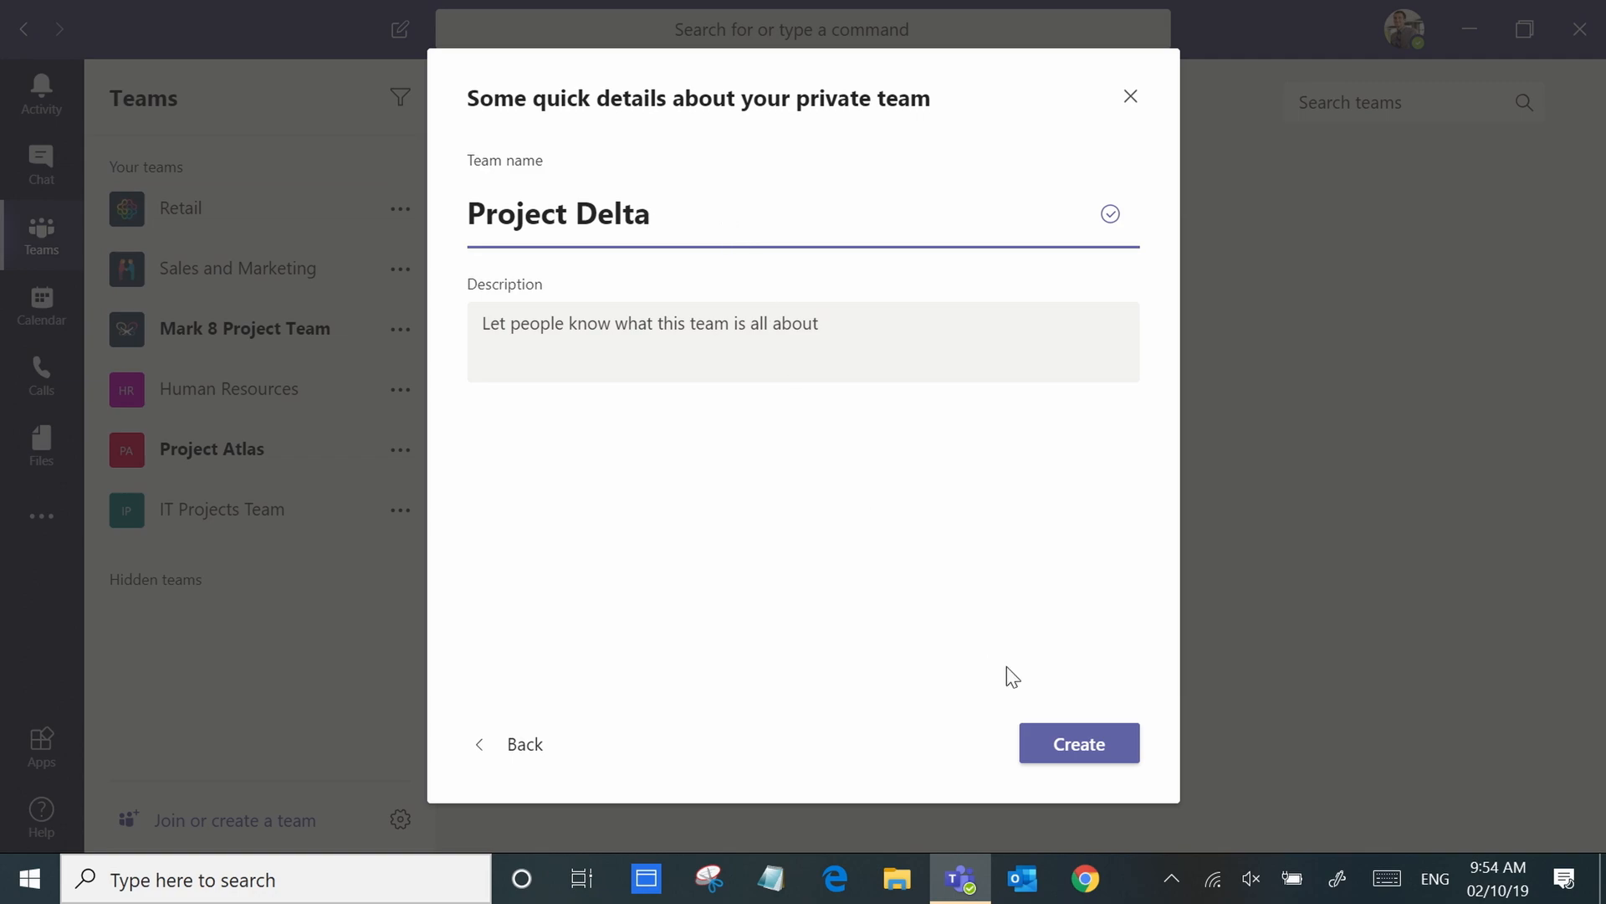
left_click(1078, 742)
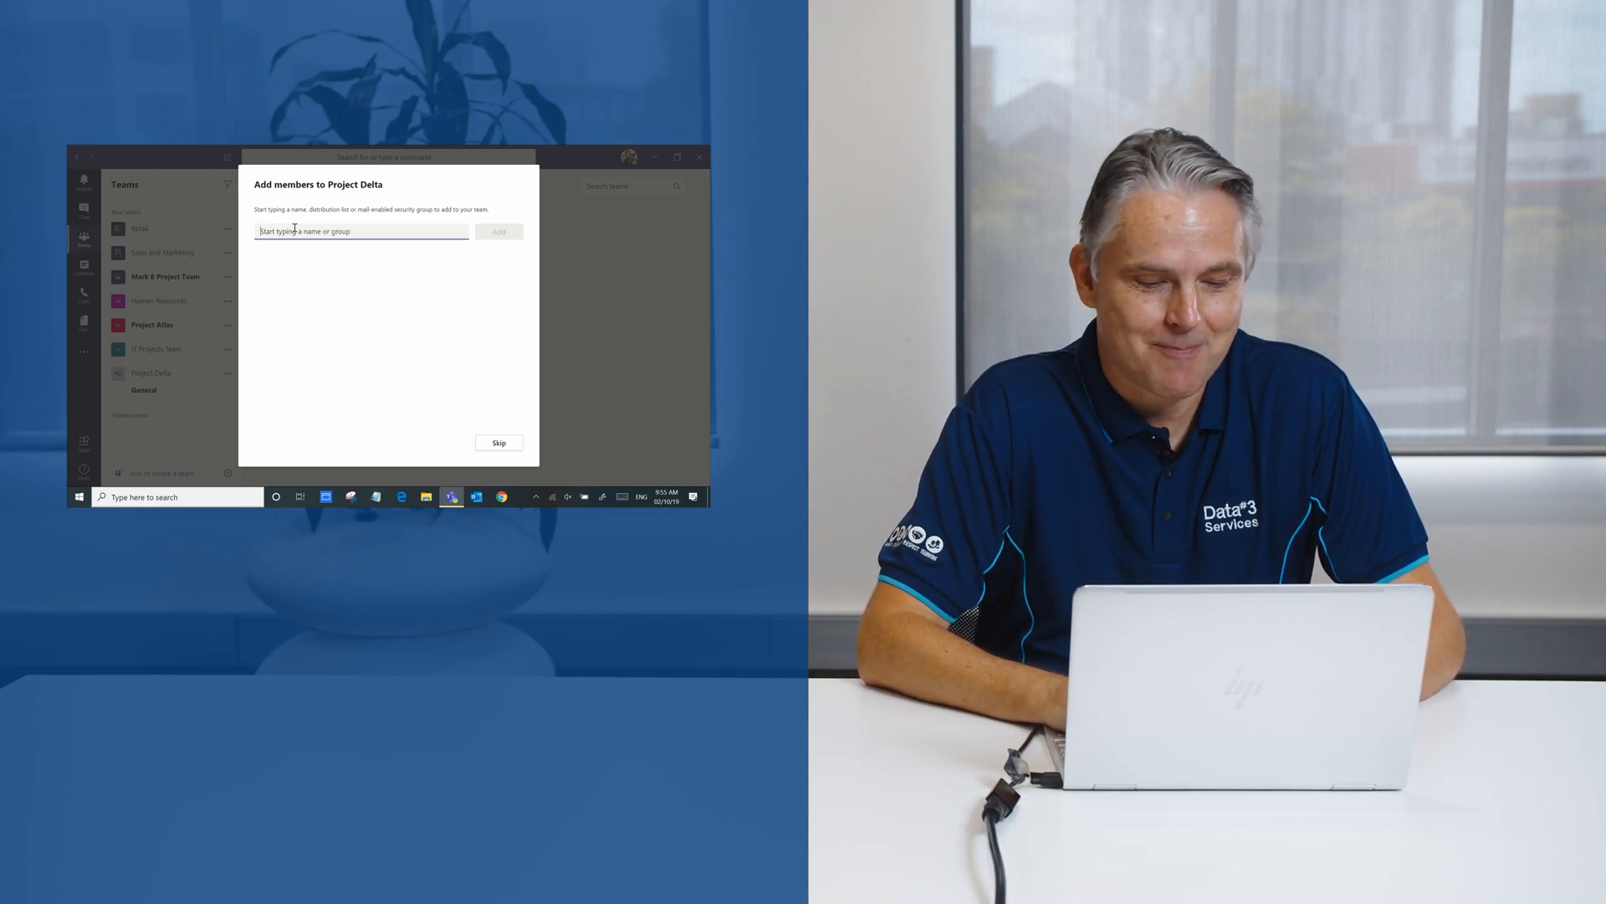
Add Megan Bowen and Allan Deyoung as members, then finish to land on the General channel
type("Meg")
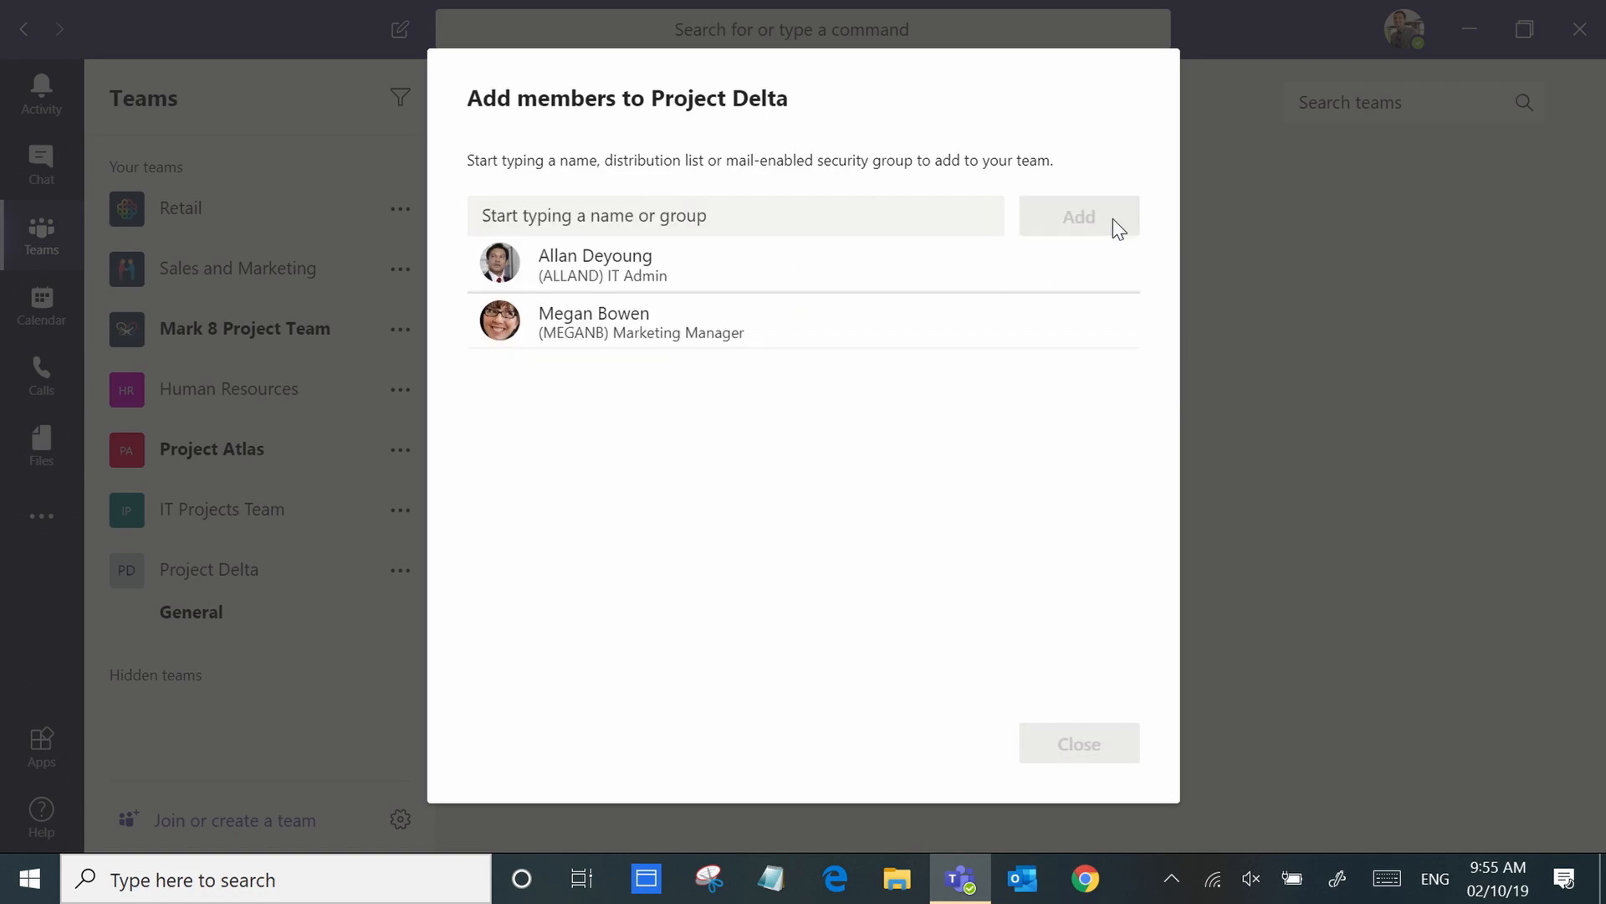
left_click(1076, 216)
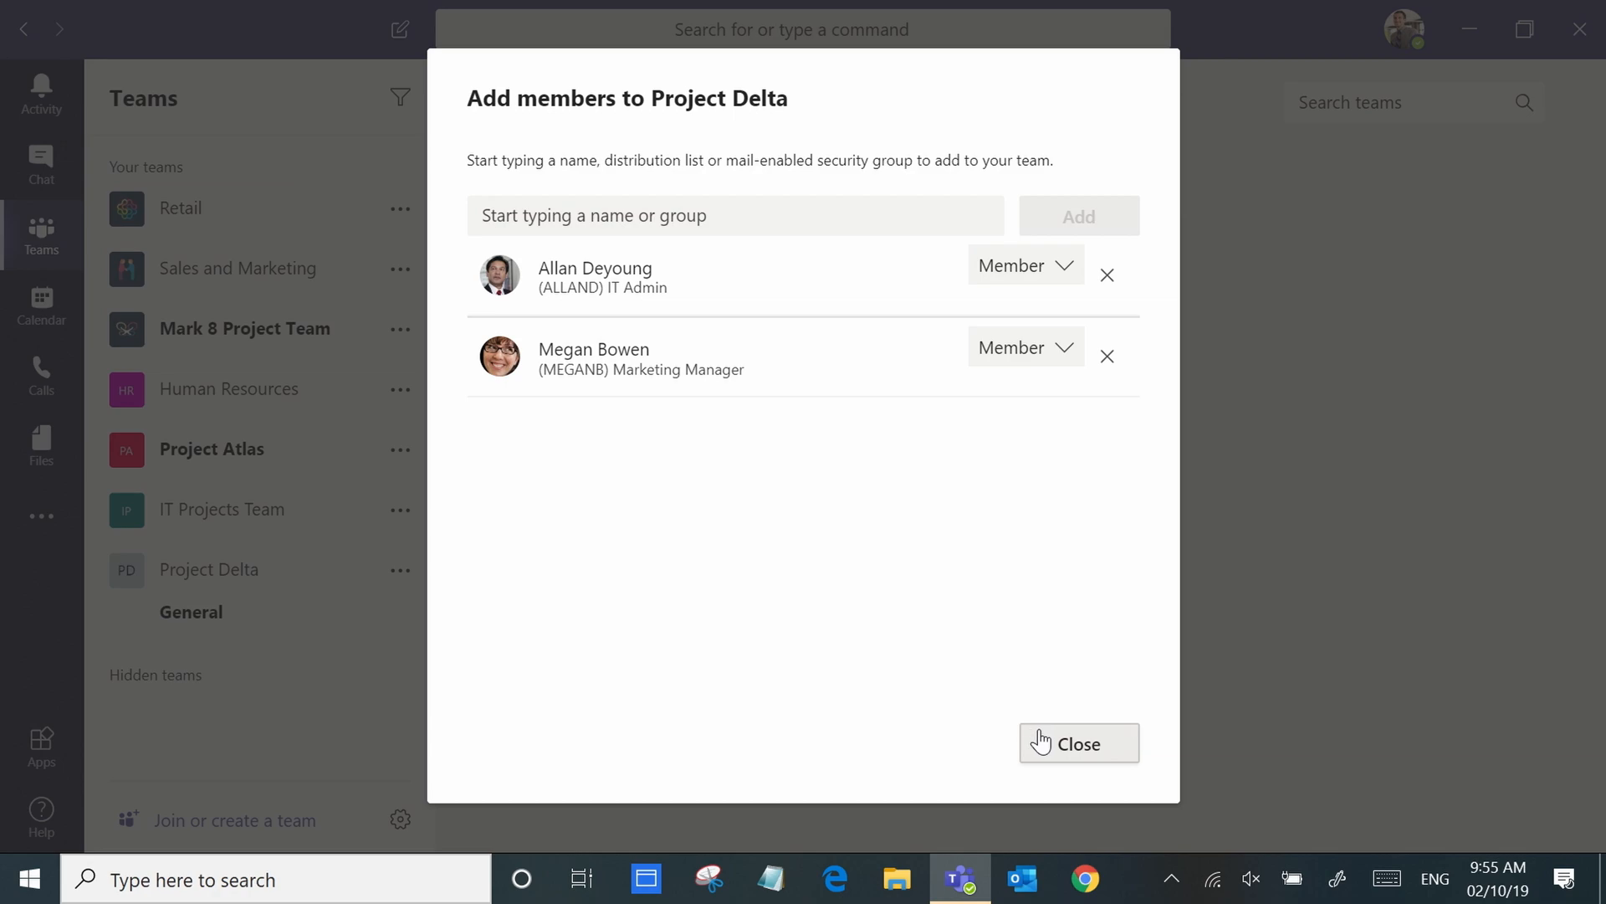
left_click(1078, 743)
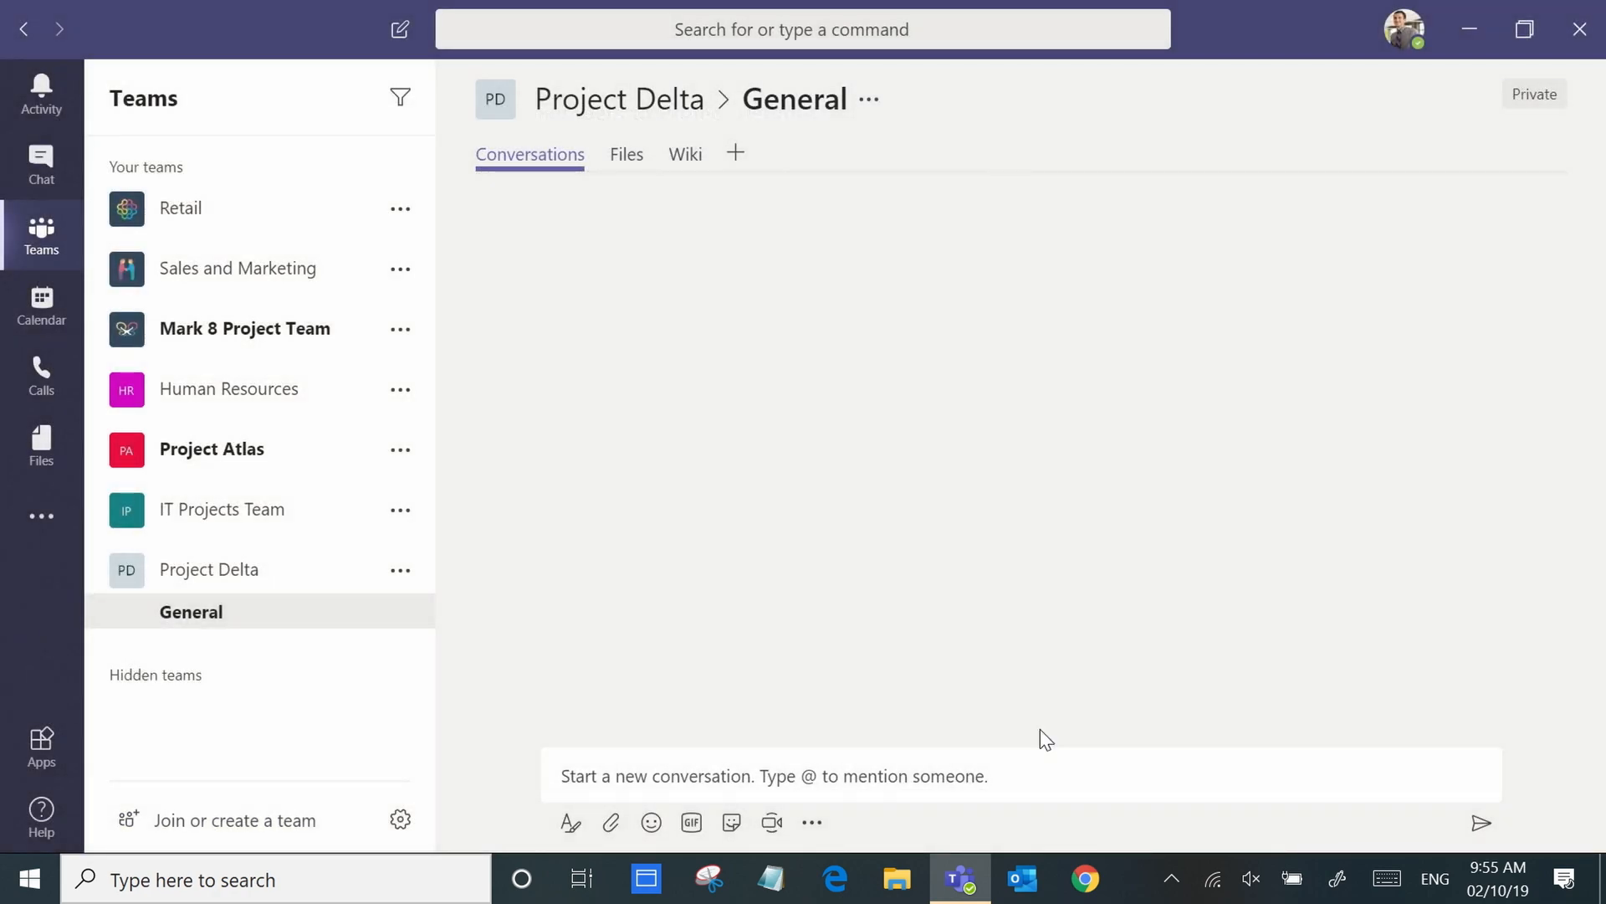